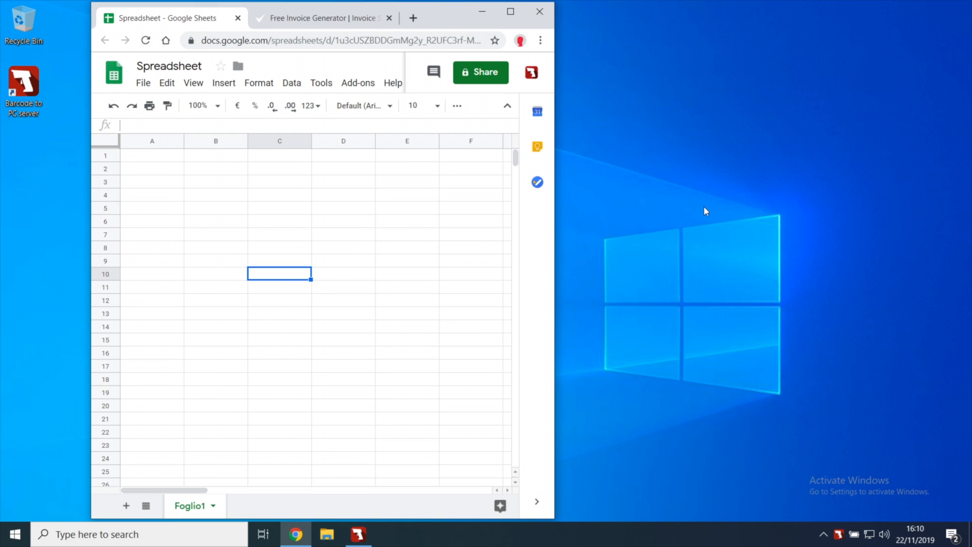
mouse_move(665, 215)
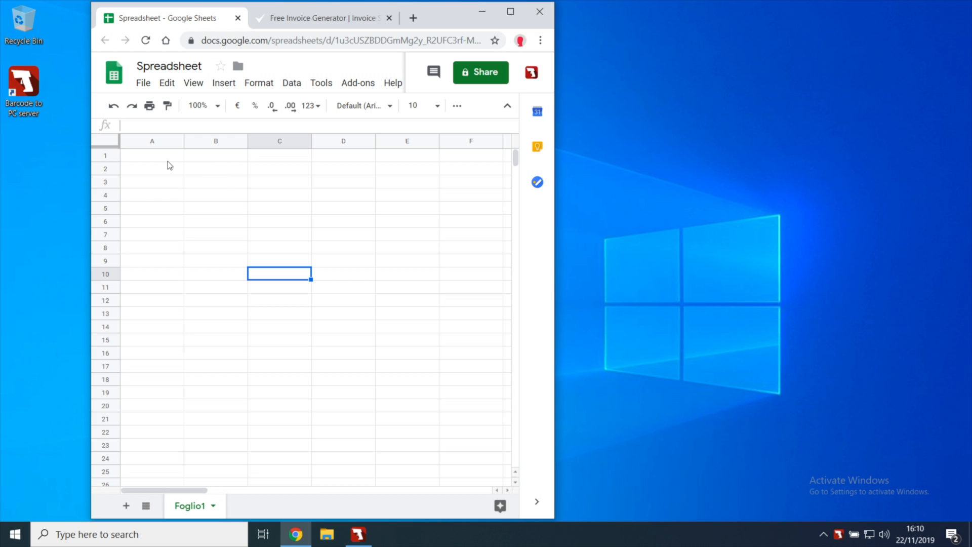
- Select cell A1 and scan barcode 12345465 from the phone into it
left_click(152, 155)
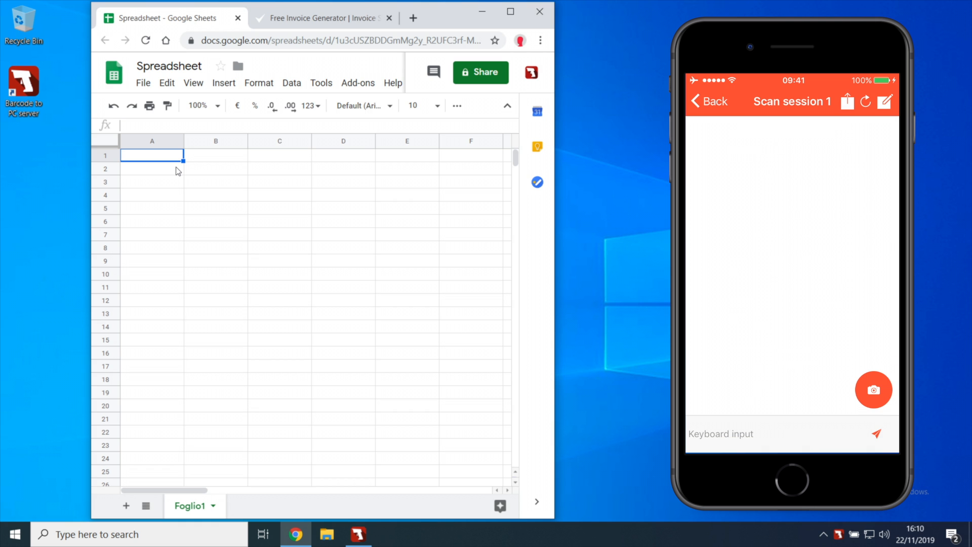
left_click(873, 389)
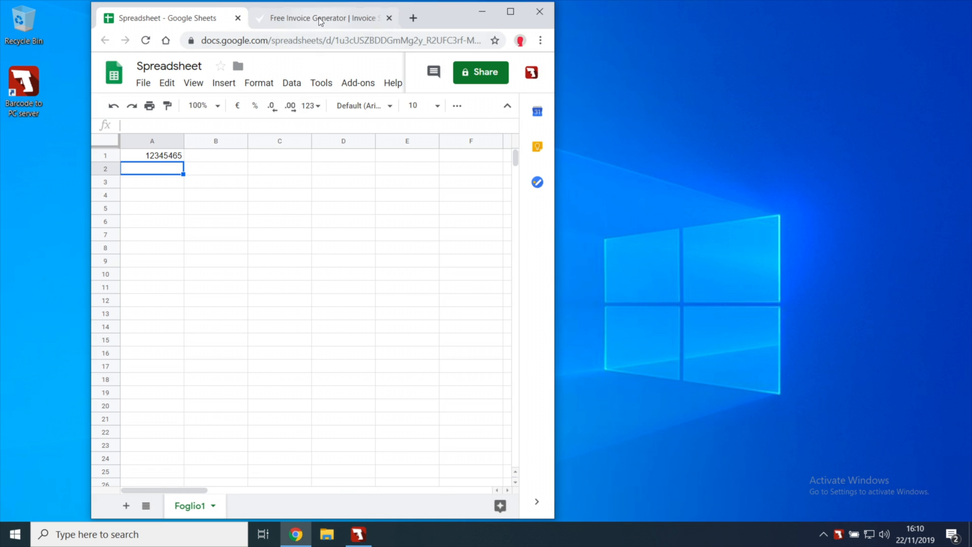
- Switch to the Invoice Simple page, bring up Barcode to PC server and show its settings
left_click(322, 17)
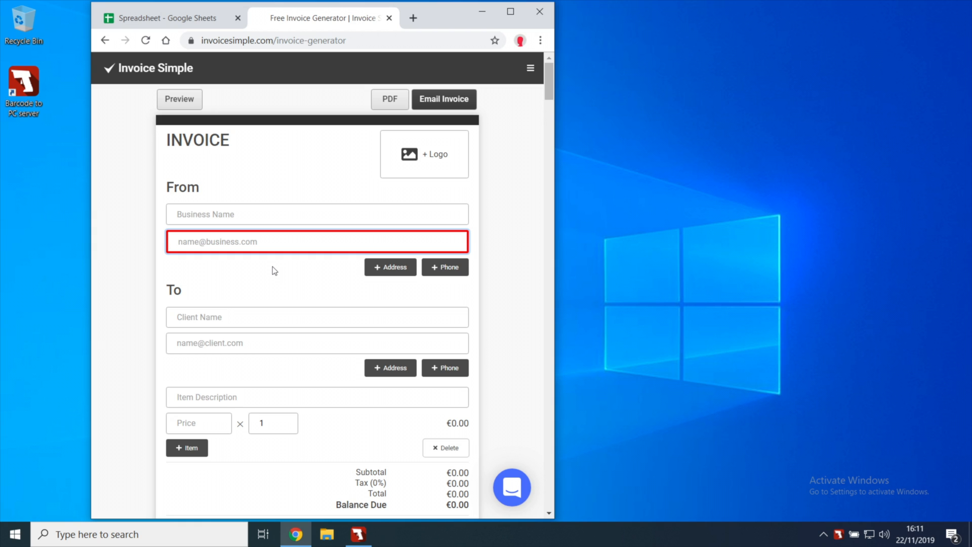
mouse_move(368, 238)
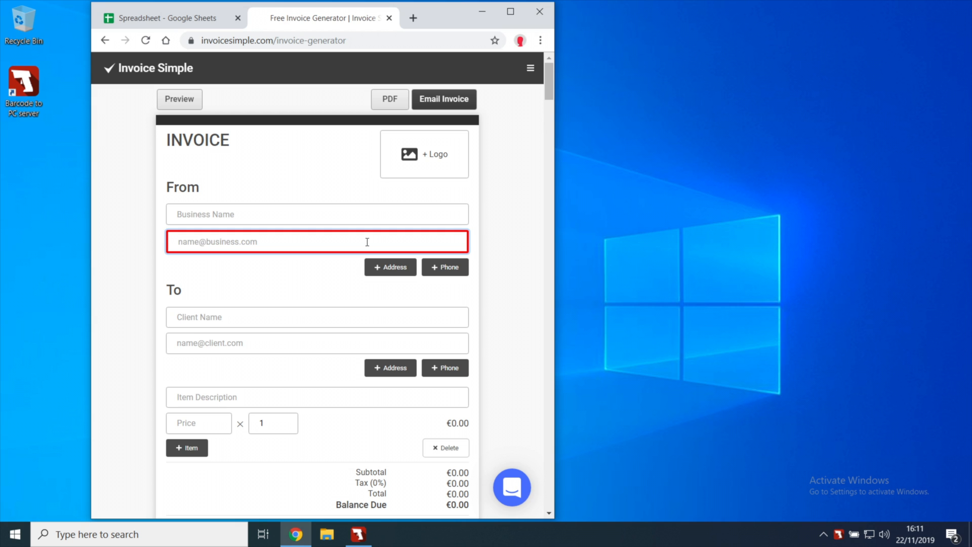
left_click(357, 534)
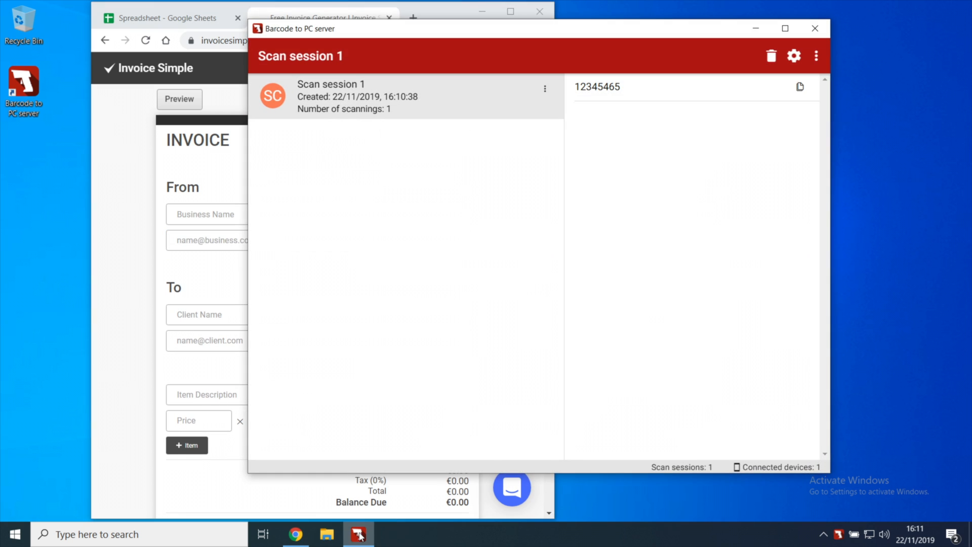
mouse_move(798, 56)
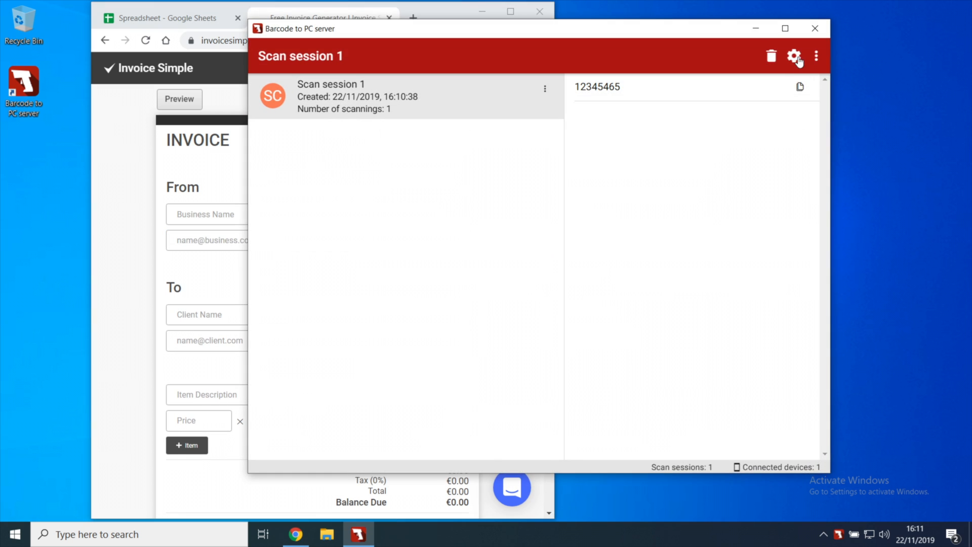
left_click(794, 56)
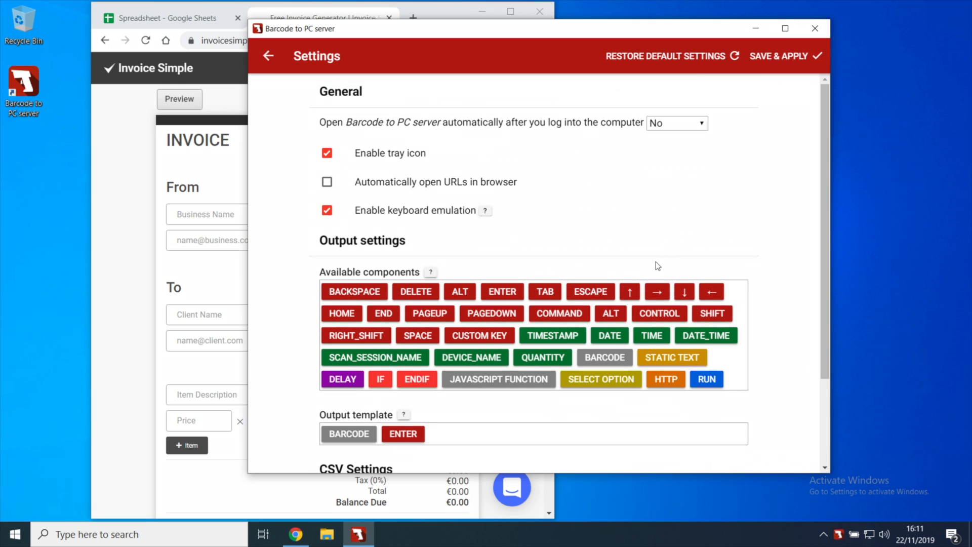
- Add a second BARCODE after TAB so the template reads BARCODE, TAB, BARCODE, ENTER, and save
scroll("down", 3)
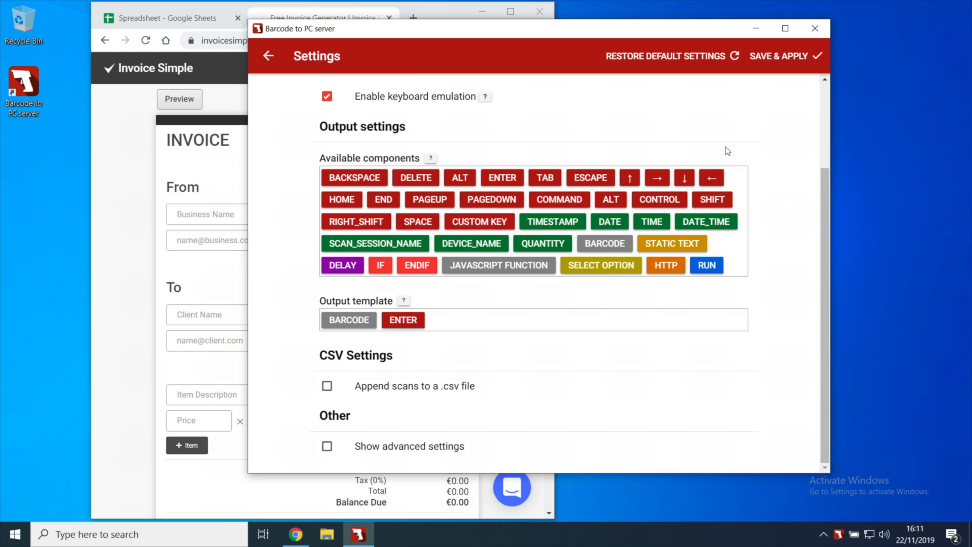
mouse_move(301, 285)
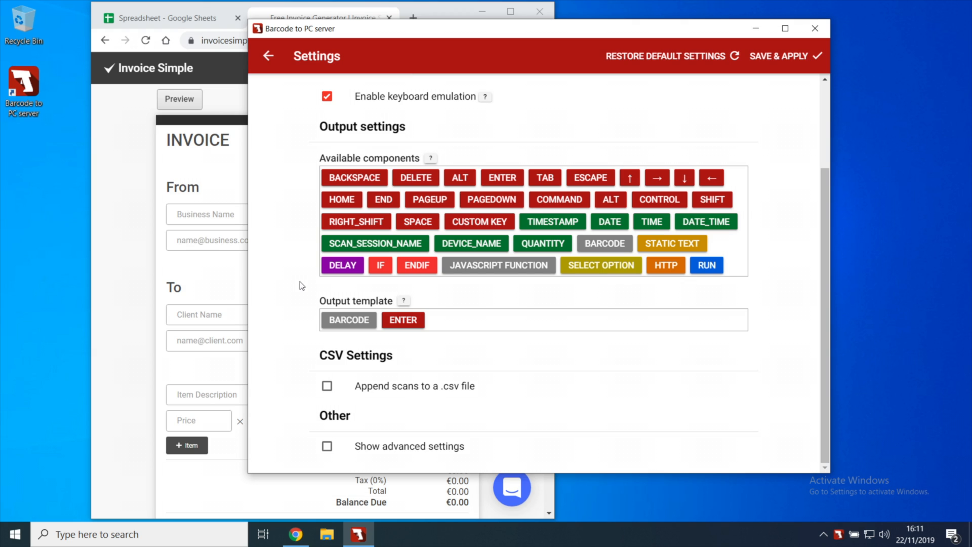
mouse_move(326, 222)
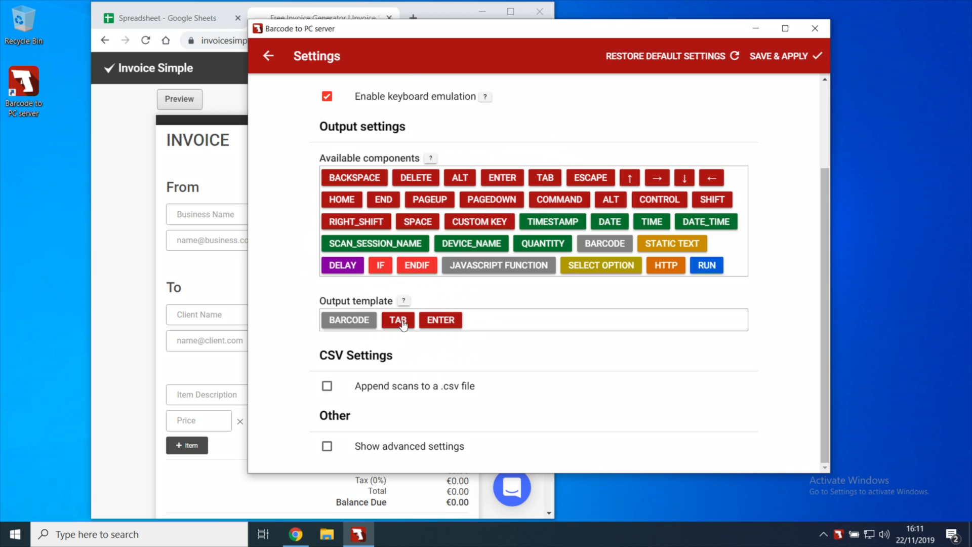
mouse_move(579, 273)
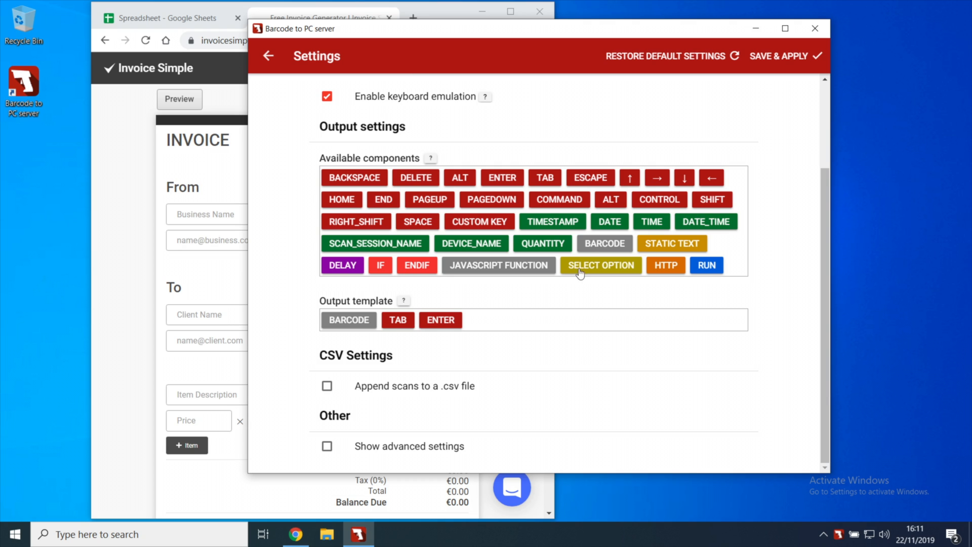
left_click_drag(604, 242, 462, 320)
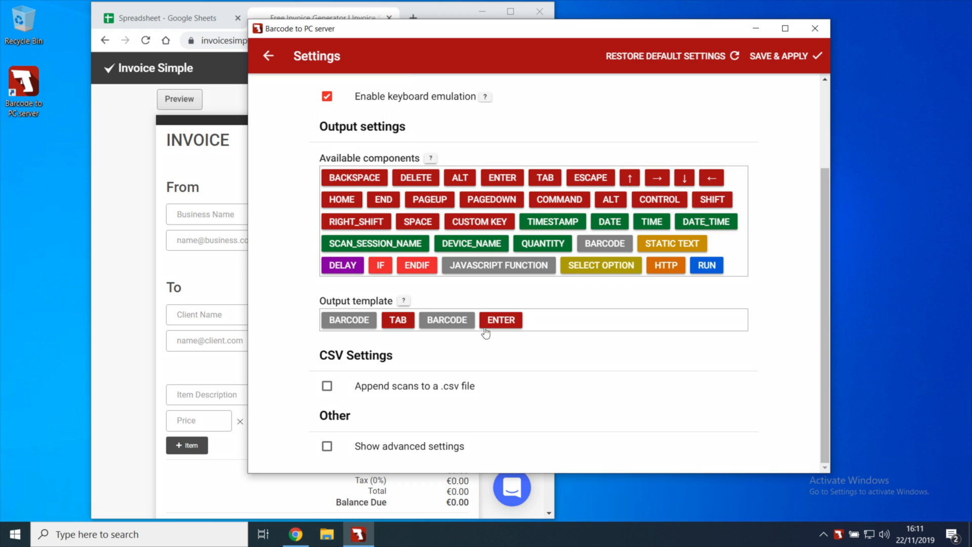
mouse_move(351, 344)
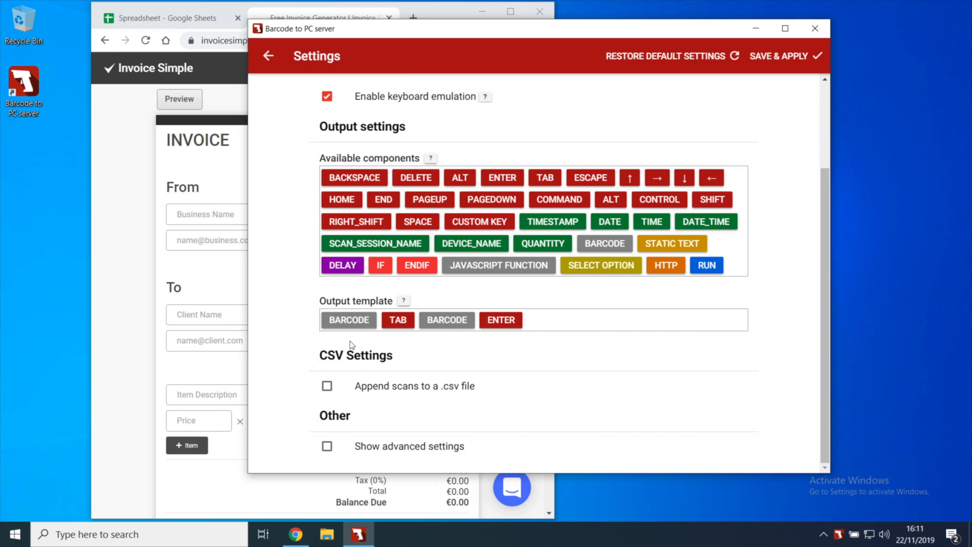
mouse_move(445, 347)
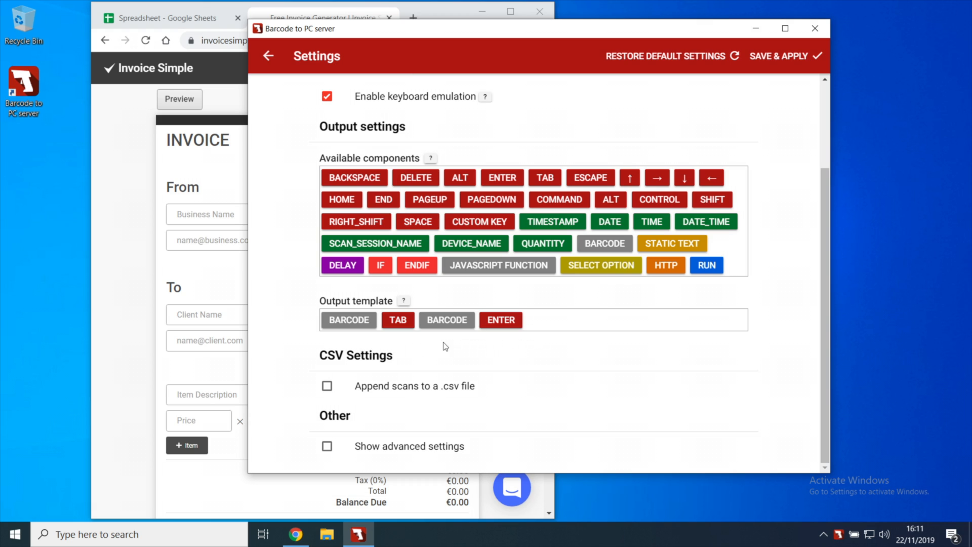
mouse_move(509, 342)
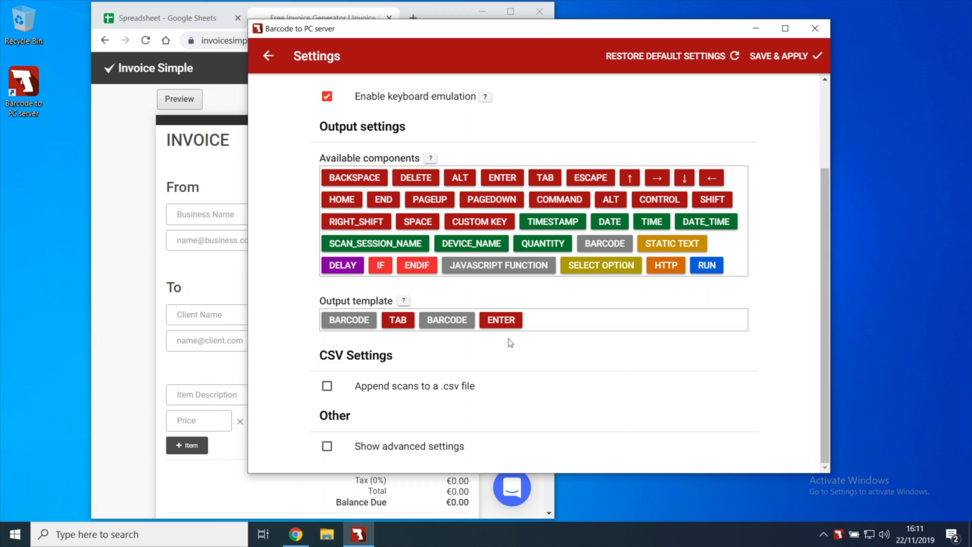
mouse_move(704, 249)
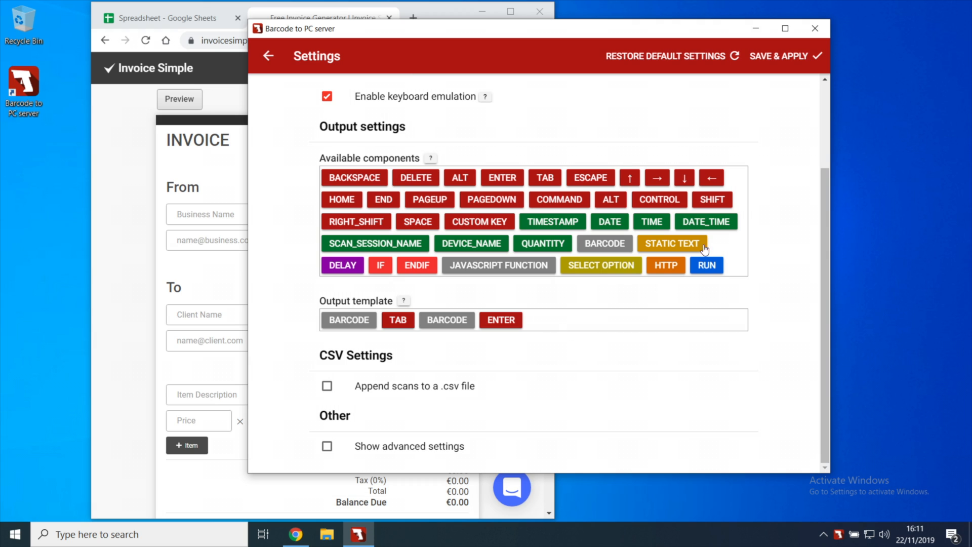
mouse_move(601, 51)
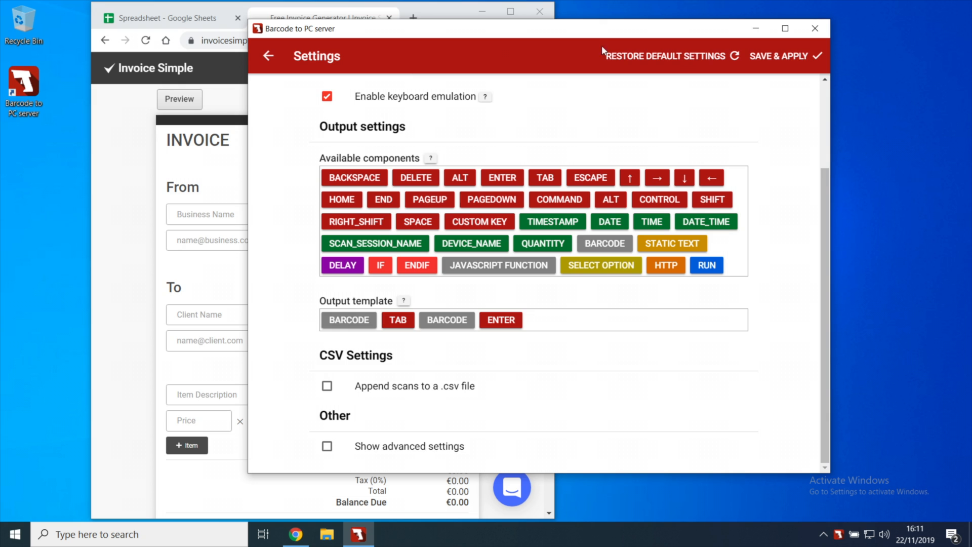
left_click(268, 56)
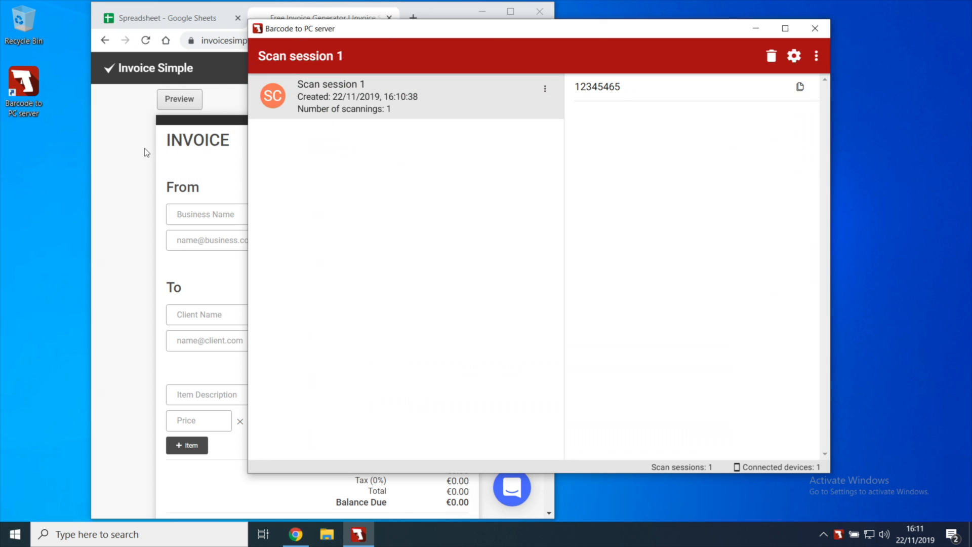
left_click(322, 17)
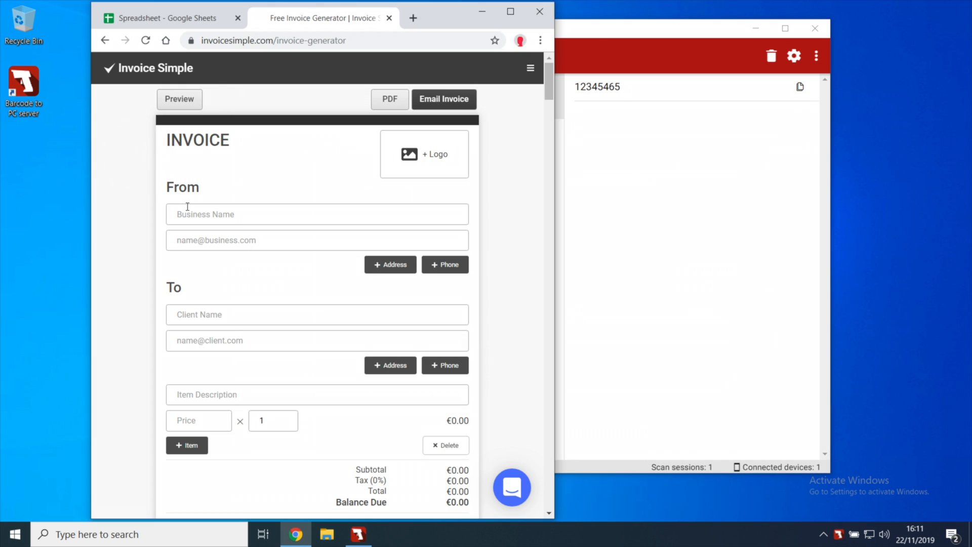
left_click(316, 214)
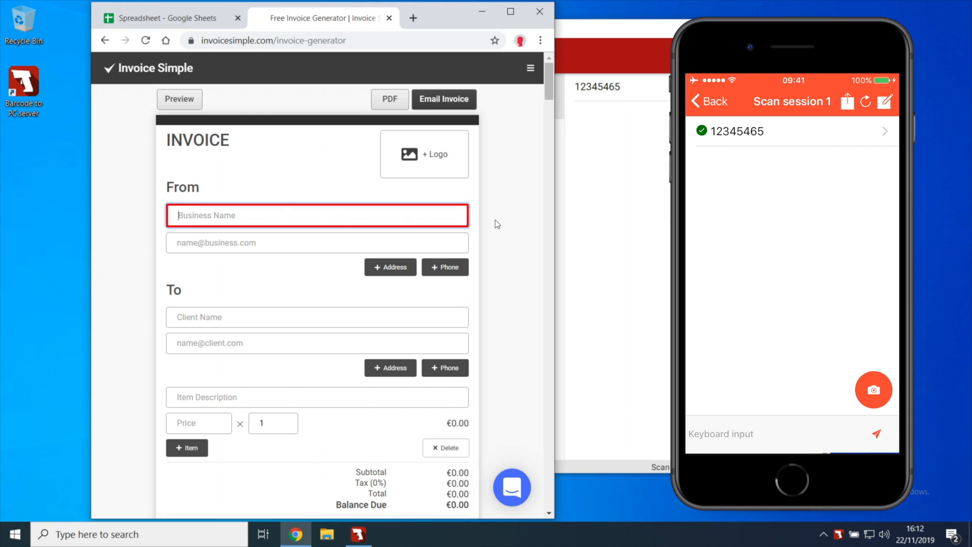
left_click(874, 390)
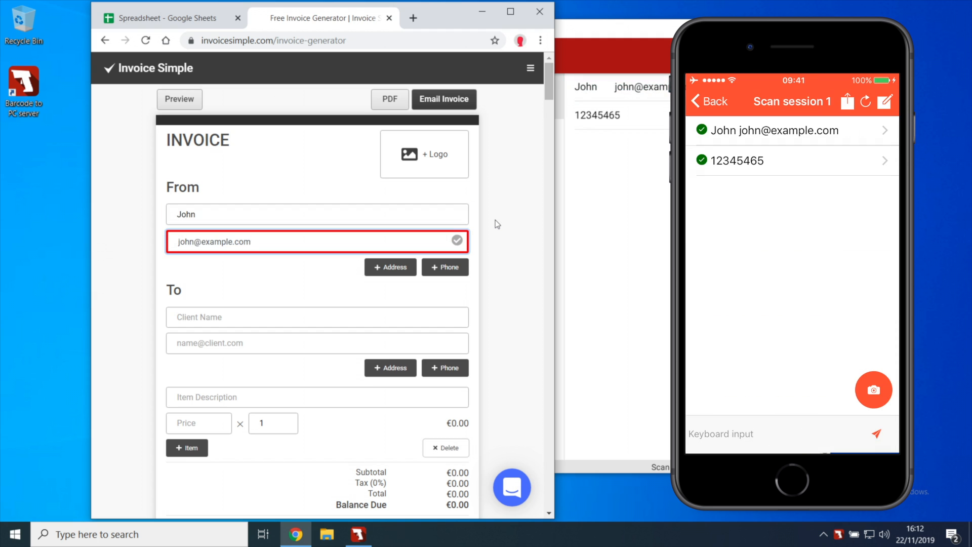
mouse_move(321, 295)
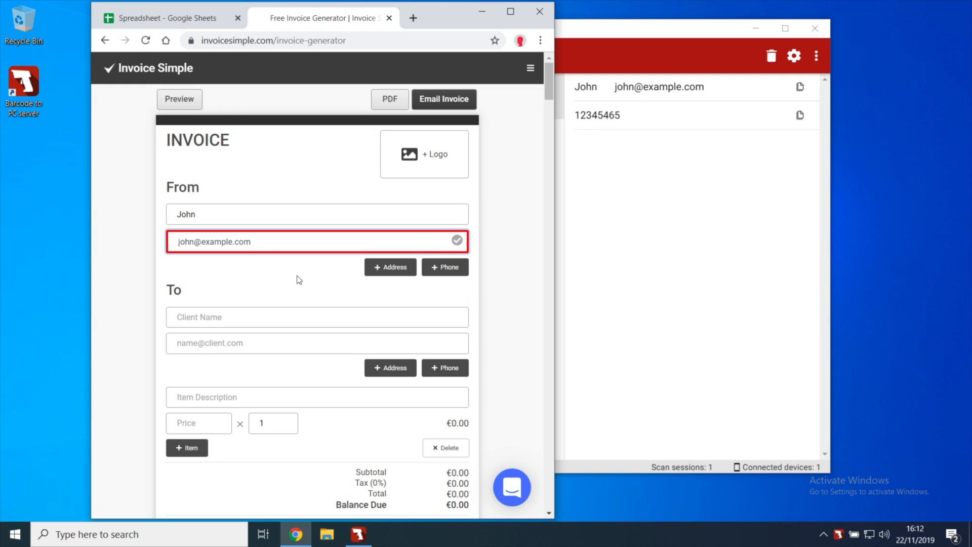
mouse_move(368, 323)
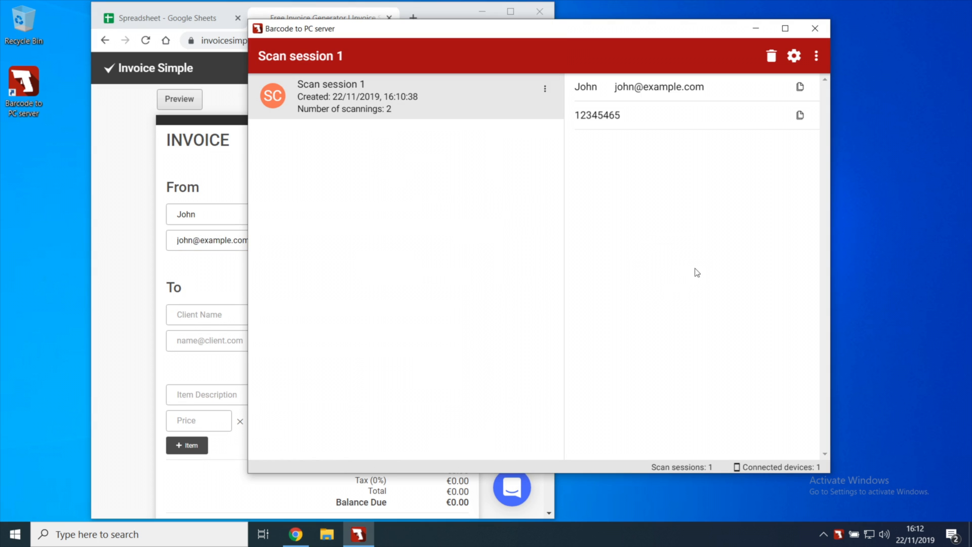
- Return to the server settings showing the BARCODE, TAB, BARCODE, ENTER template
left_click(794, 55)
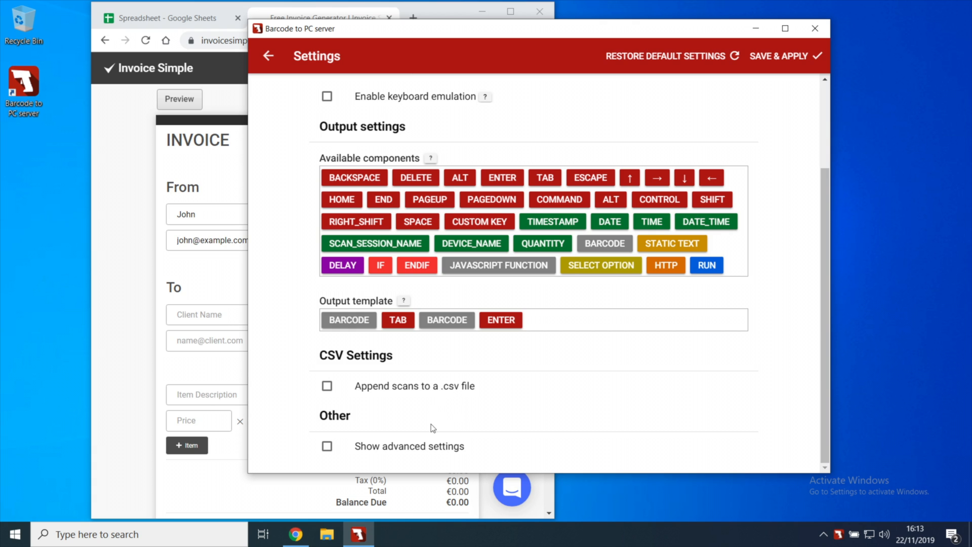
mouse_move(389, 457)
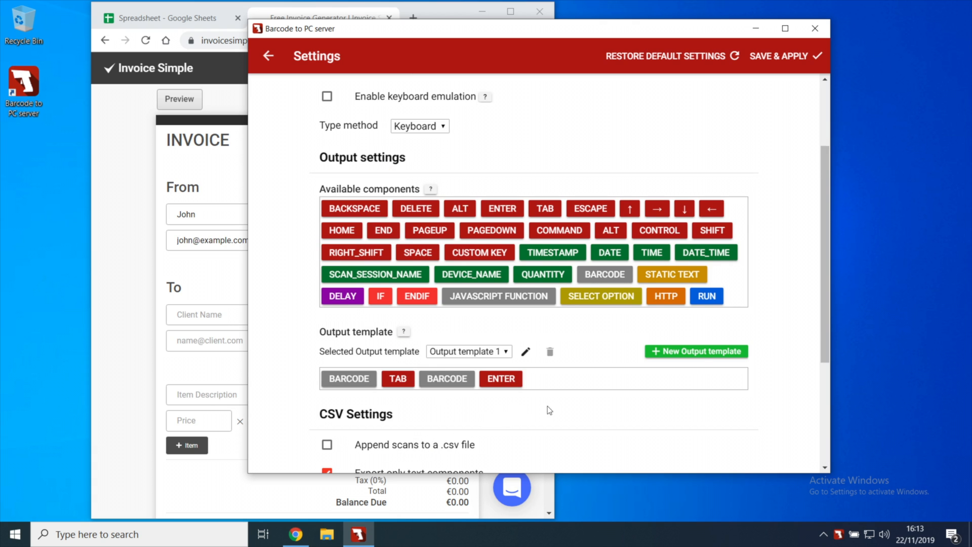
mouse_move(746, 358)
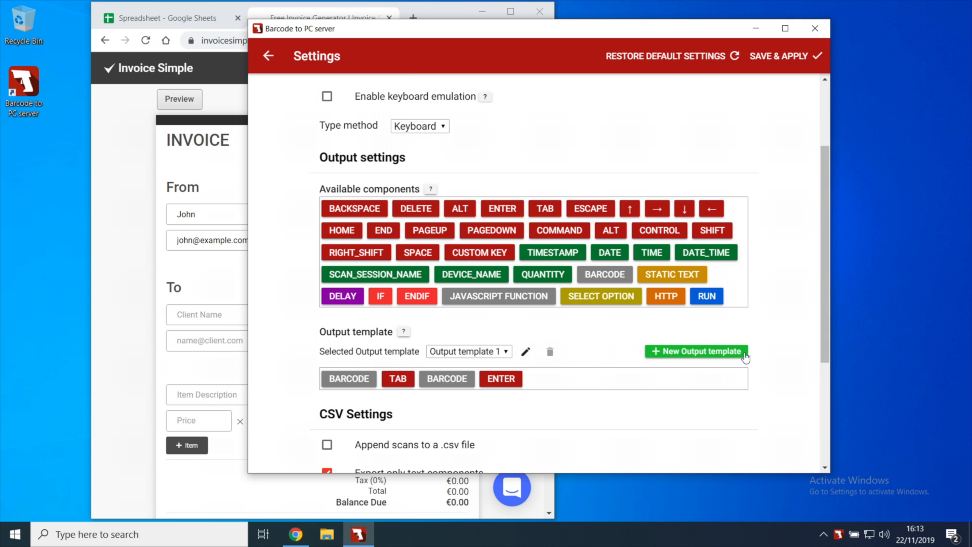
- Create Output template 2 and remove ENTER so it holds BARCODE followed by the down arrow
left_click(696, 351)
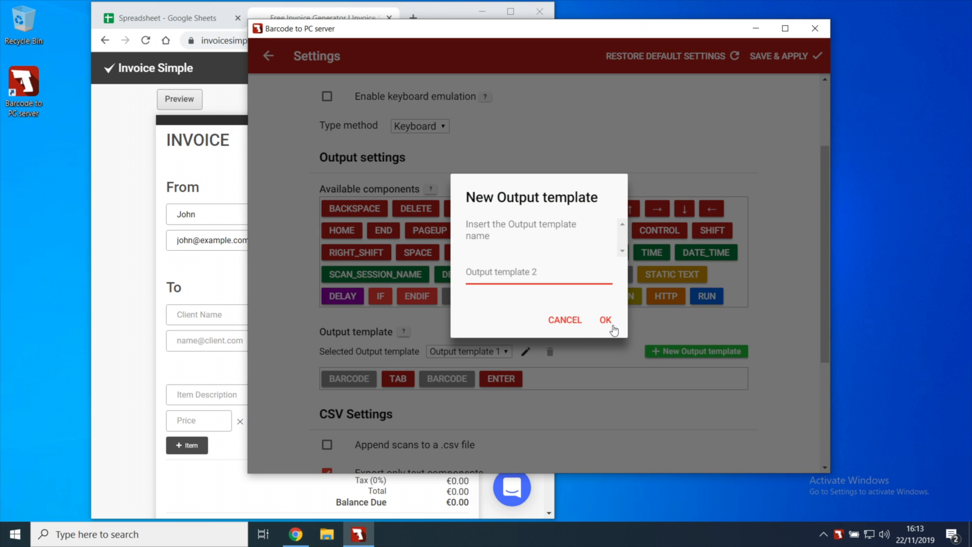
left_click(605, 320)
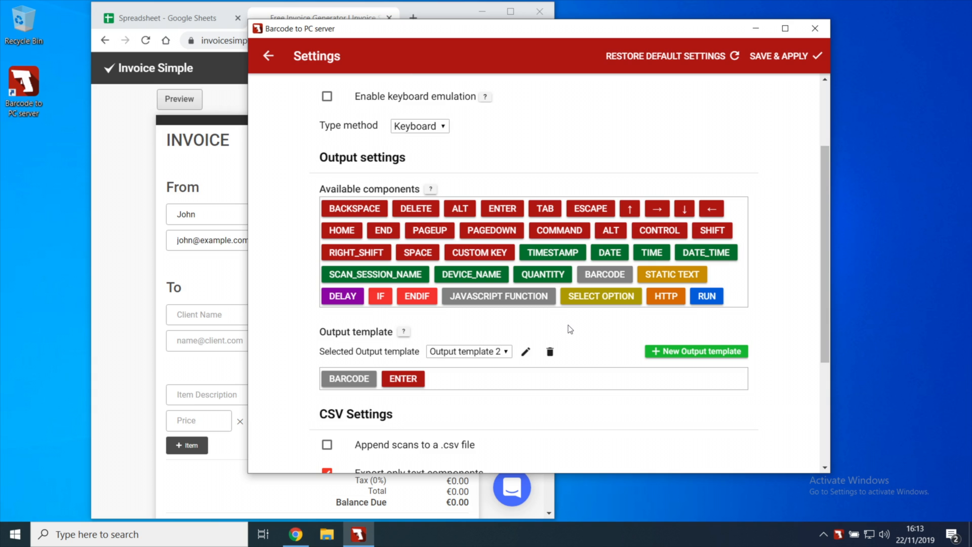
left_click(469, 351)
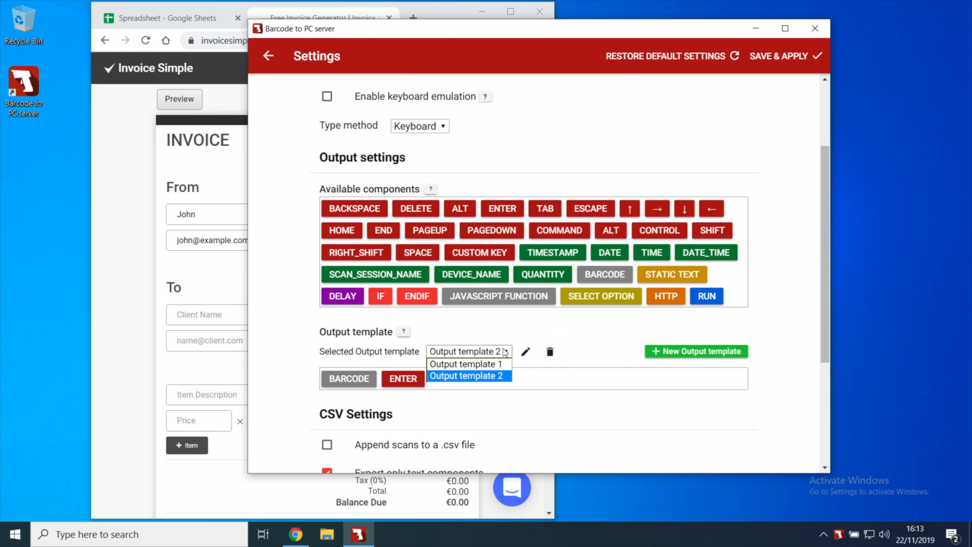
left_click(466, 364)
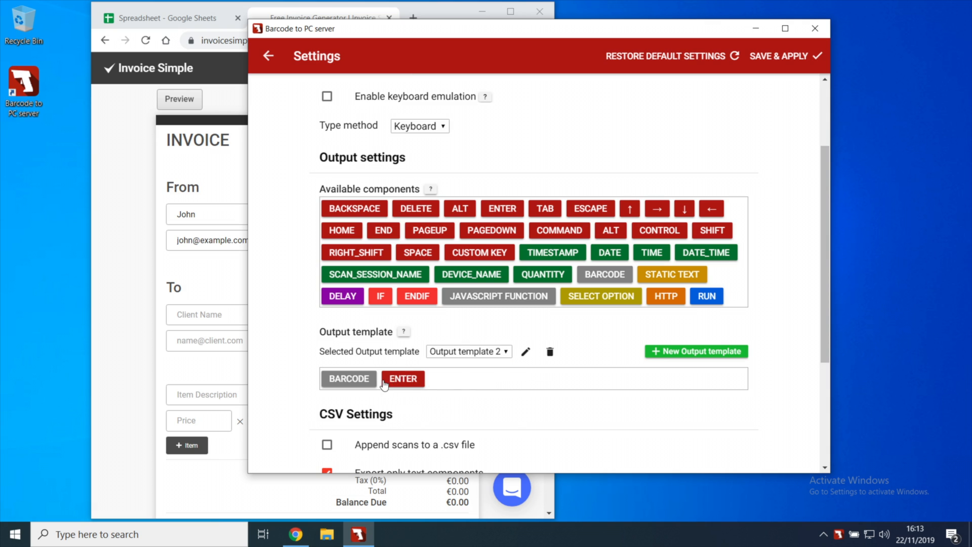
left_click(402, 377)
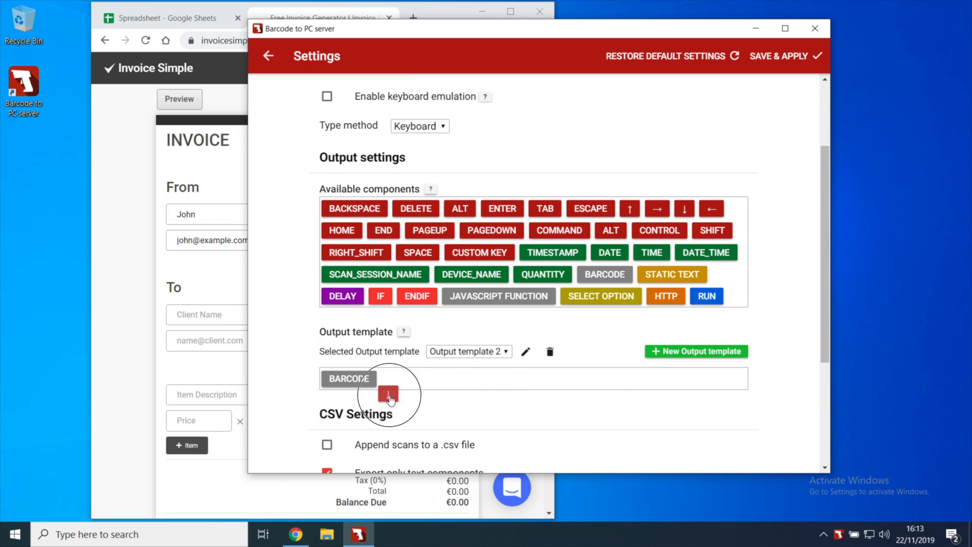
- Switch back to Output template 1 and save and apply the template settings
left_click(468, 351)
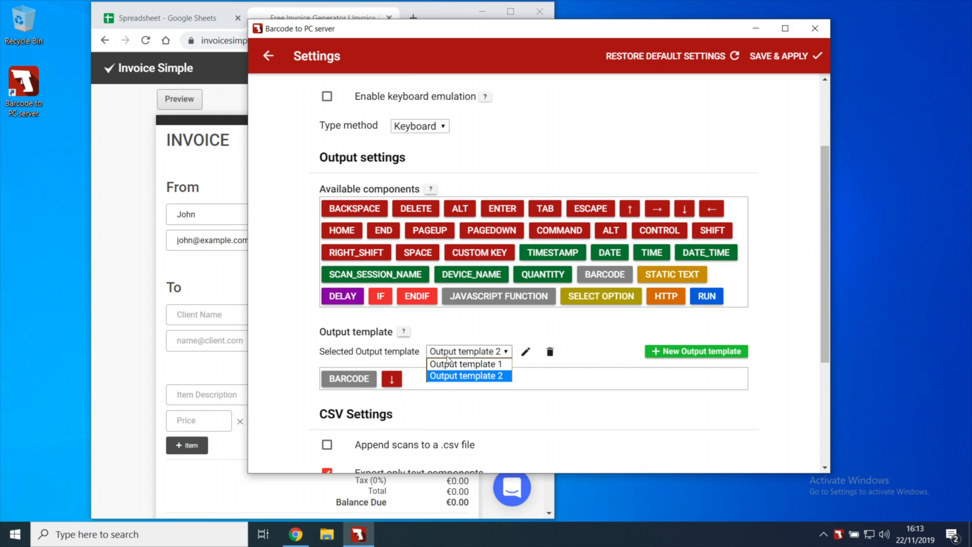
left_click(466, 363)
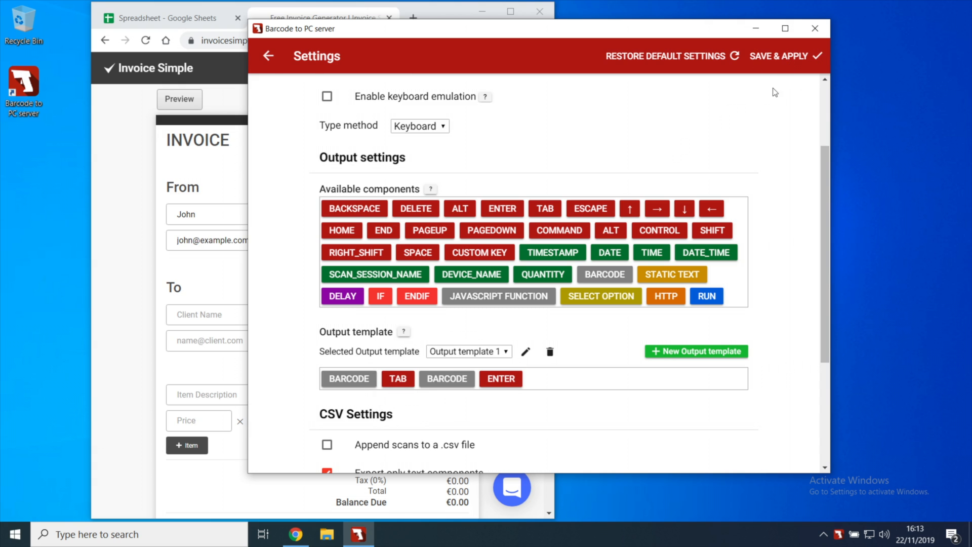
left_click(267, 56)
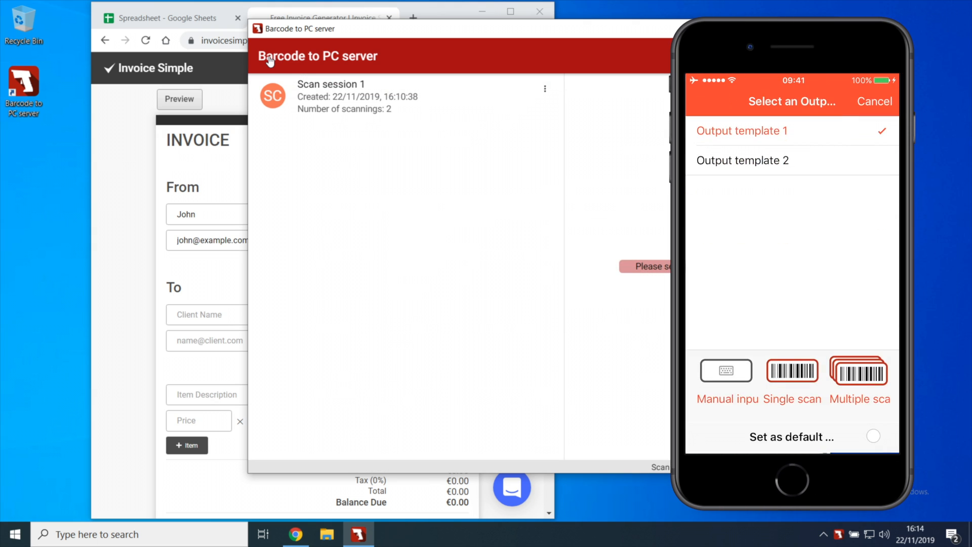
- Choose Output template 2 from the phone's template list
left_click(742, 160)
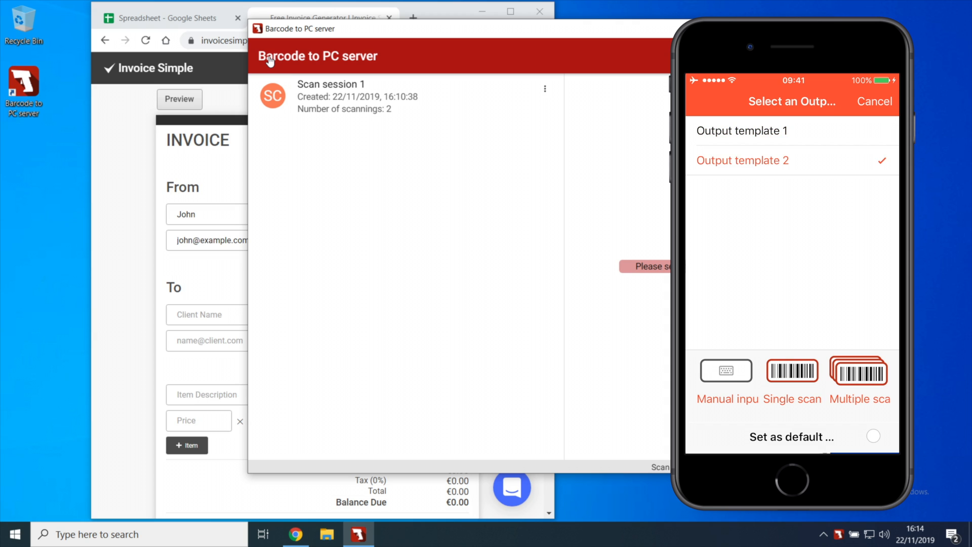